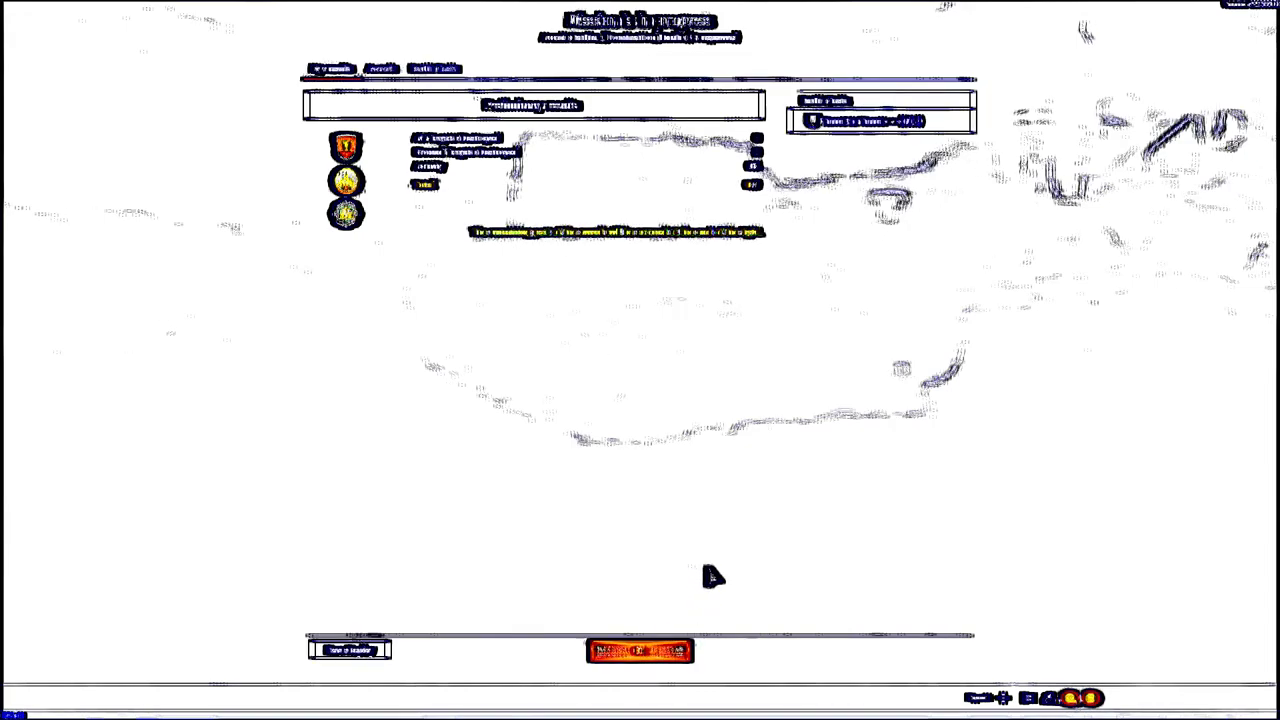
{"action": "mouse_move", "coordinate": [735, 536]}
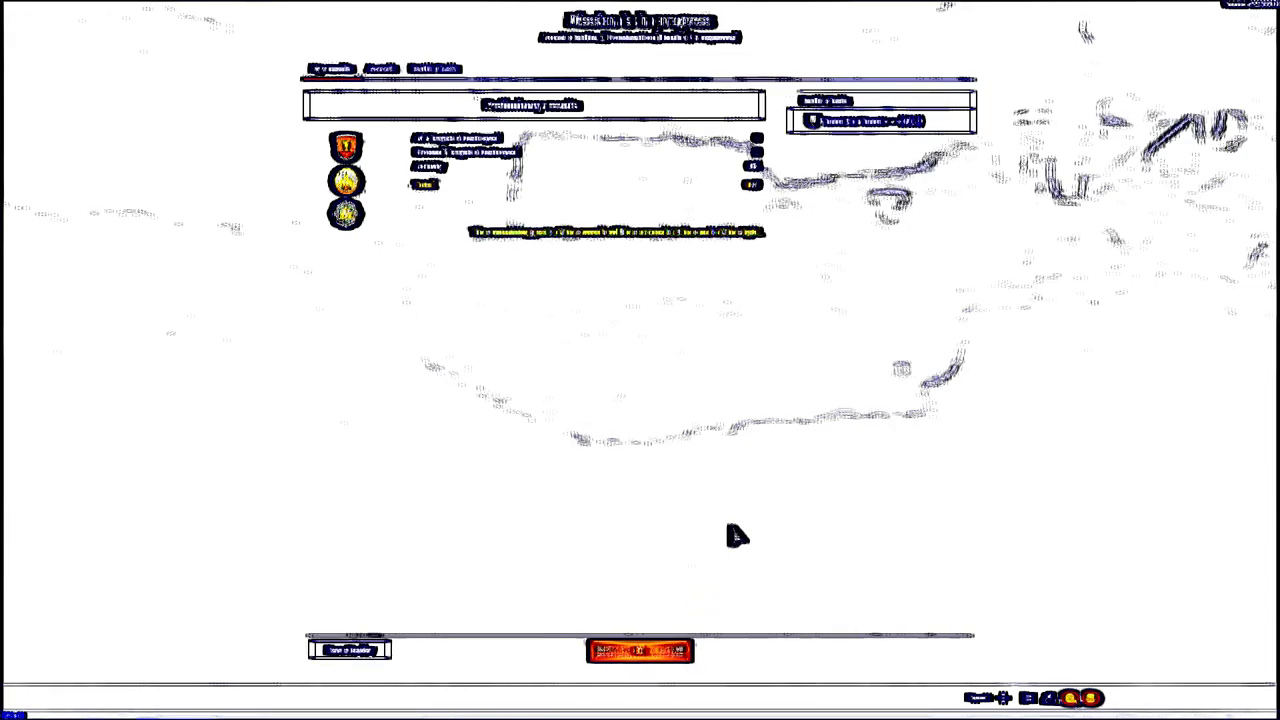